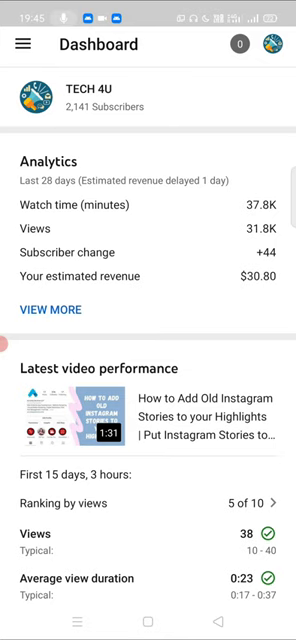
Bring up the Studio navigation drawer from the Dashboard.
click(24, 44)
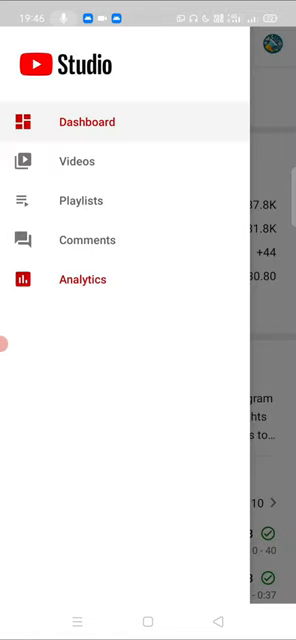
Go to Analytics and reach the Realtime views: Top videos card for the last 48 hours.
click(82, 280)
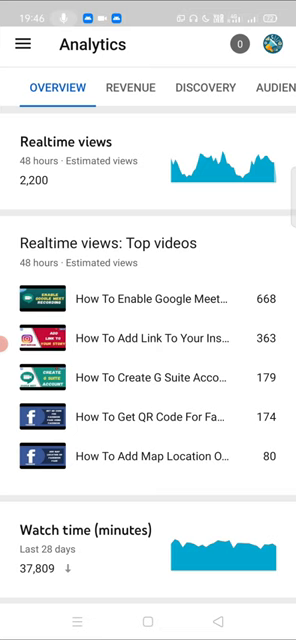
scroll(down, 3)
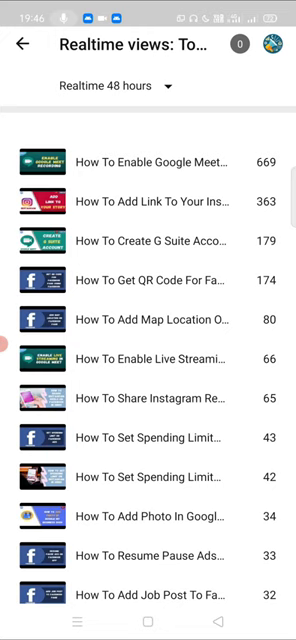
scroll(down, 3)
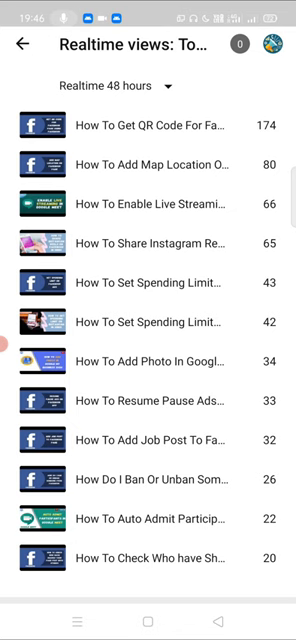
Switch the realtime top-videos list to the last 60 minutes, review it, and return to Analytics.
click(114, 82)
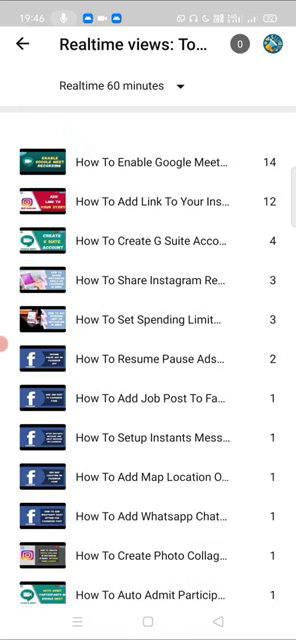
scroll(down, 3)
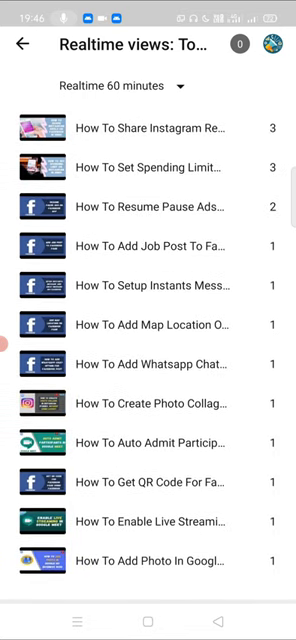
click(24, 44)
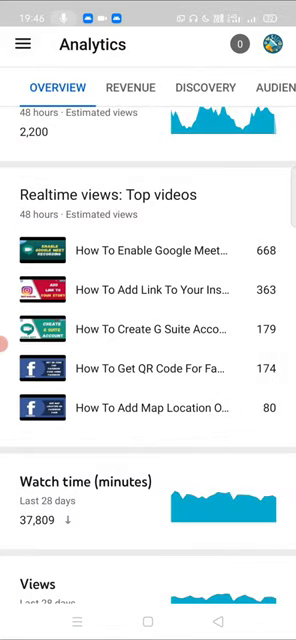